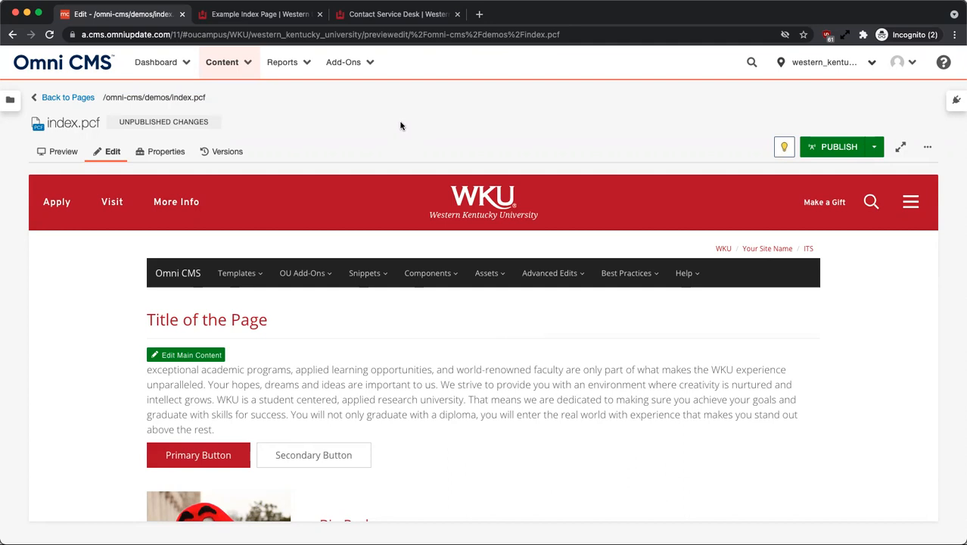
pyautogui.moveTo(403, 348)
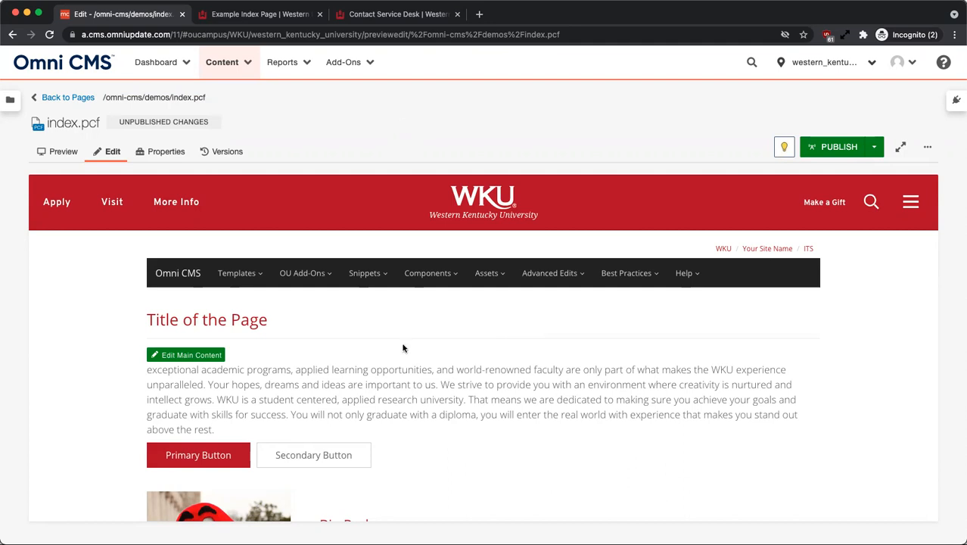
# - View and scroll through the live version of the page
pyautogui.scroll(-3)
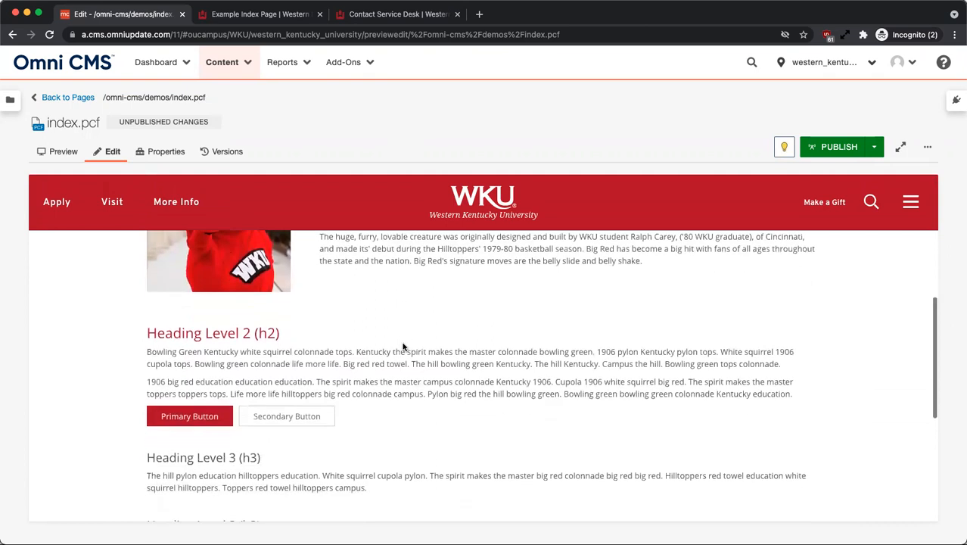
pyautogui.click(260, 13)
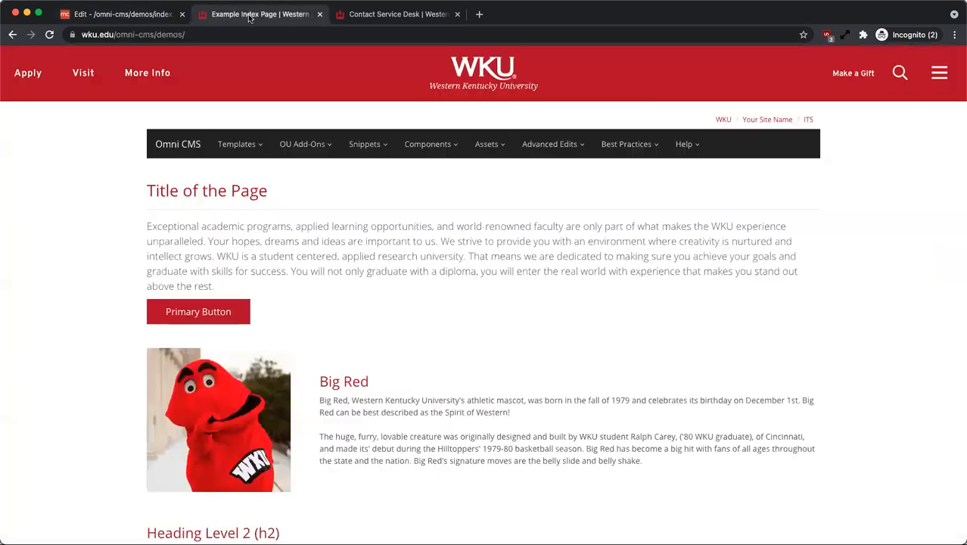
pyautogui.scroll(-3)
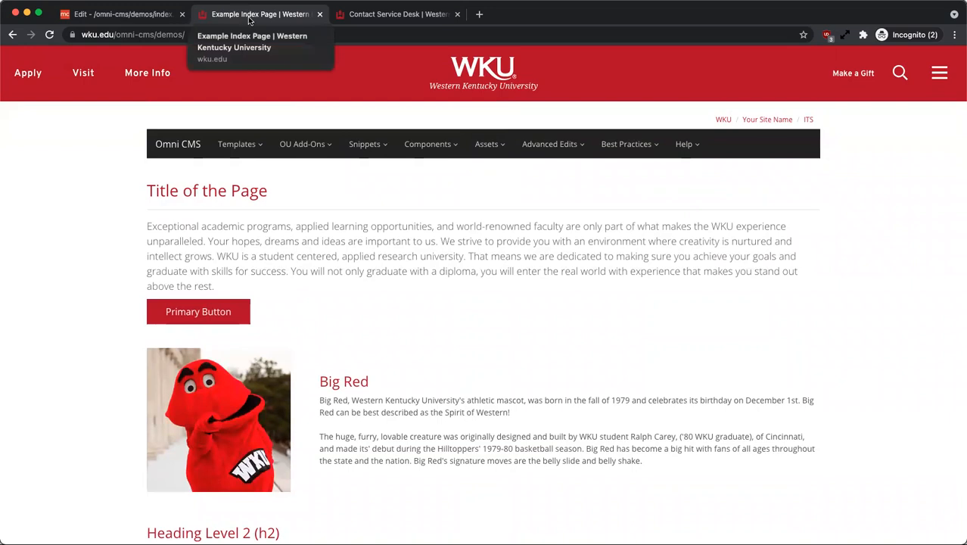
# - Go back to the demos folder listing and scroll through the files' publish statuses
pyautogui.click(122, 13)
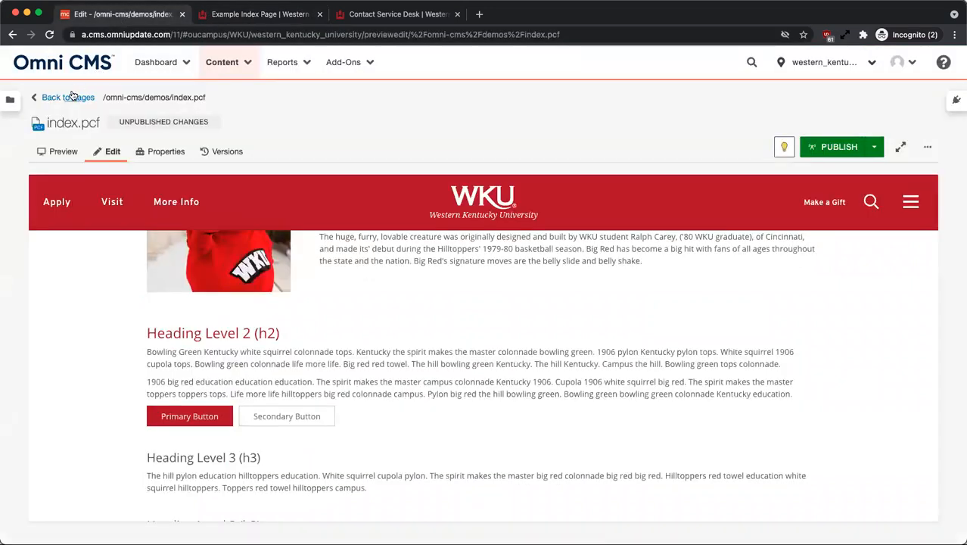
pyautogui.click(67, 97)
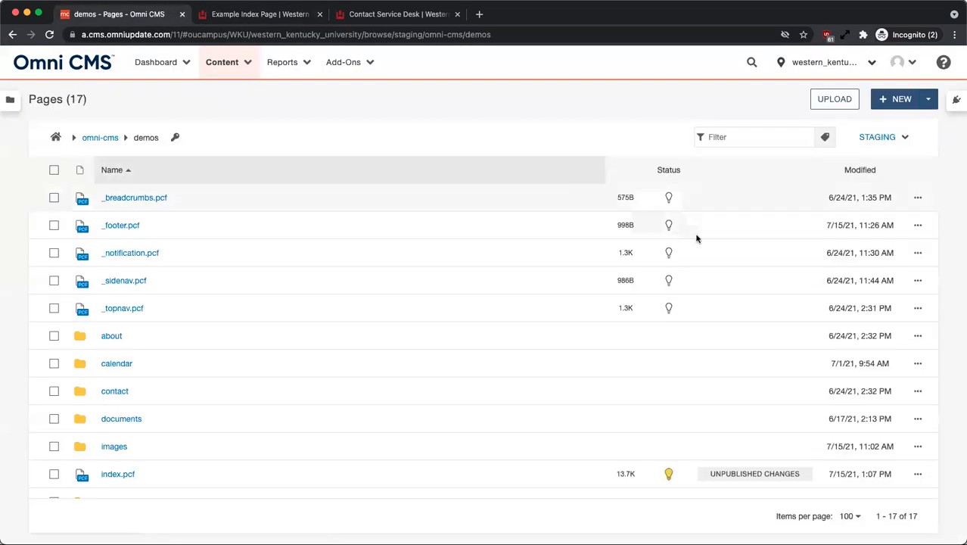
pyautogui.scroll(-3)
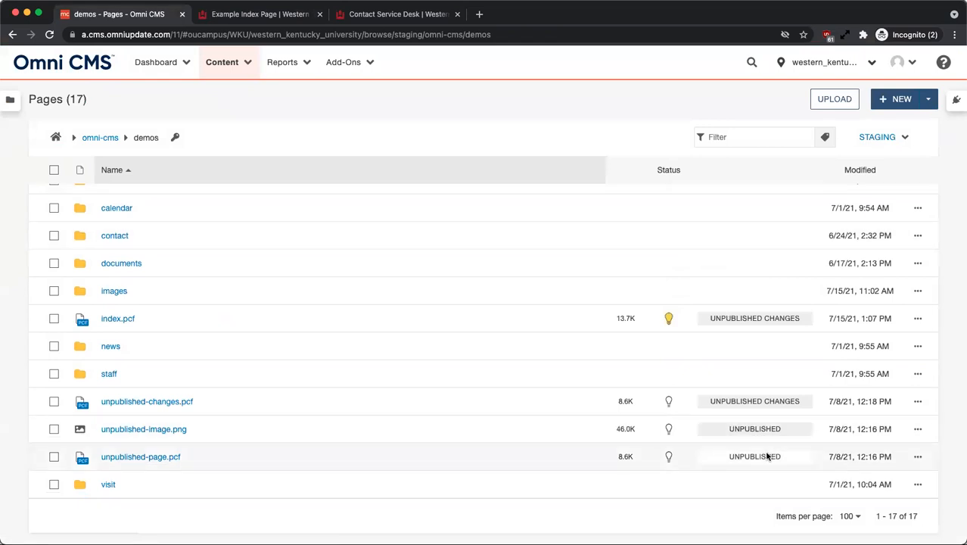
pyautogui.moveTo(764, 457)
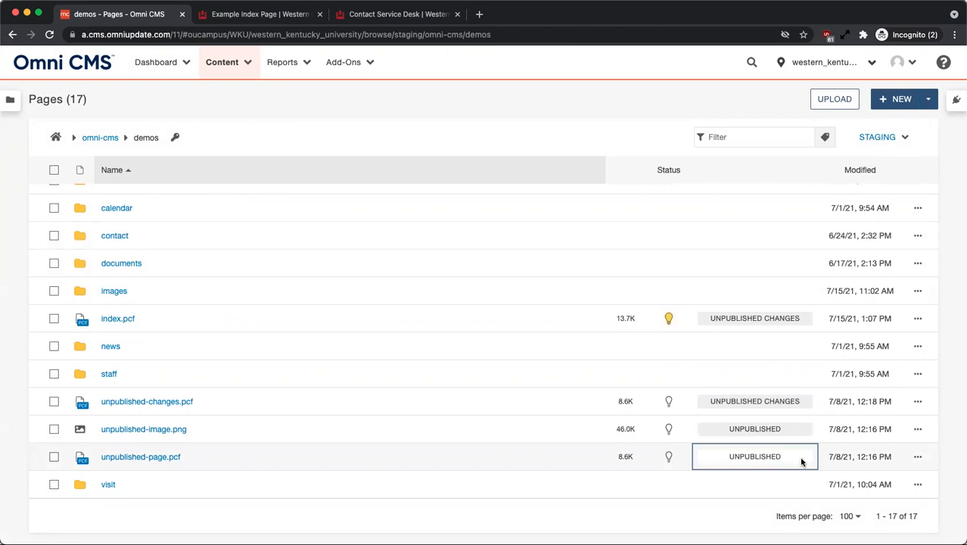
pyautogui.moveTo(800, 409)
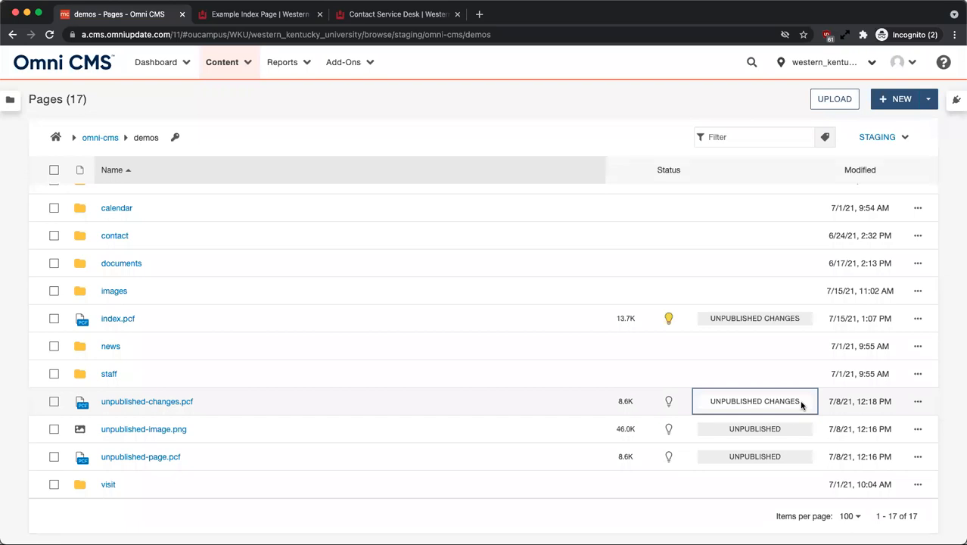
pyautogui.moveTo(804, 426)
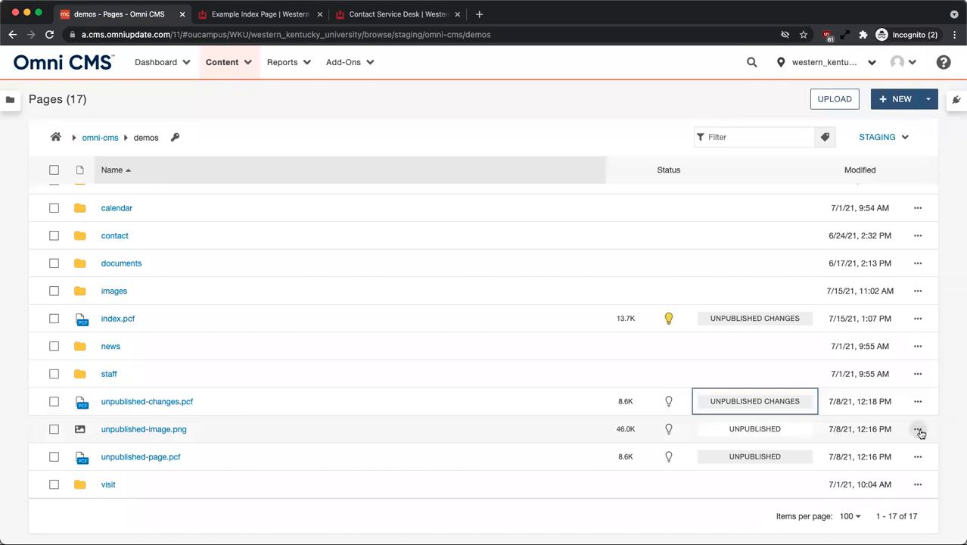
pyautogui.moveTo(919, 429)
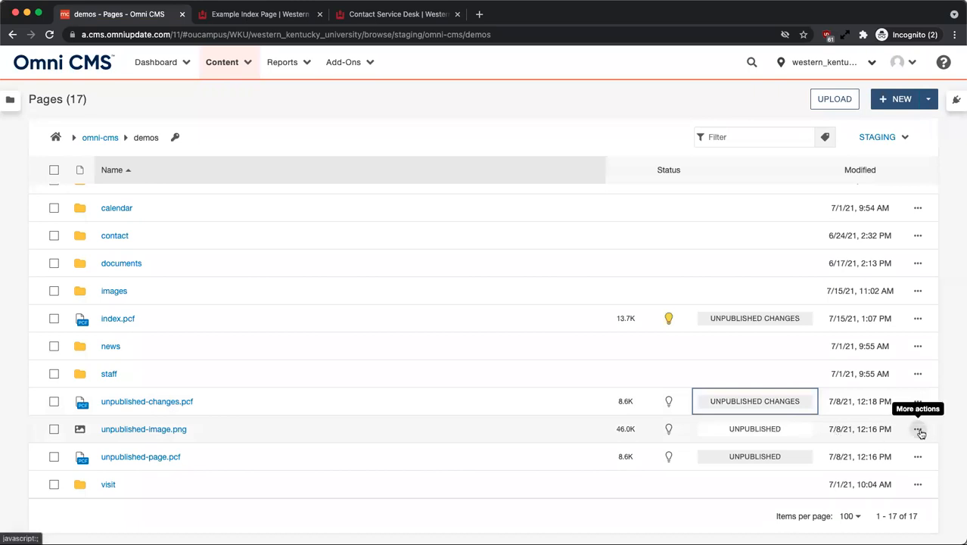
pyautogui.moveTo(918, 429)
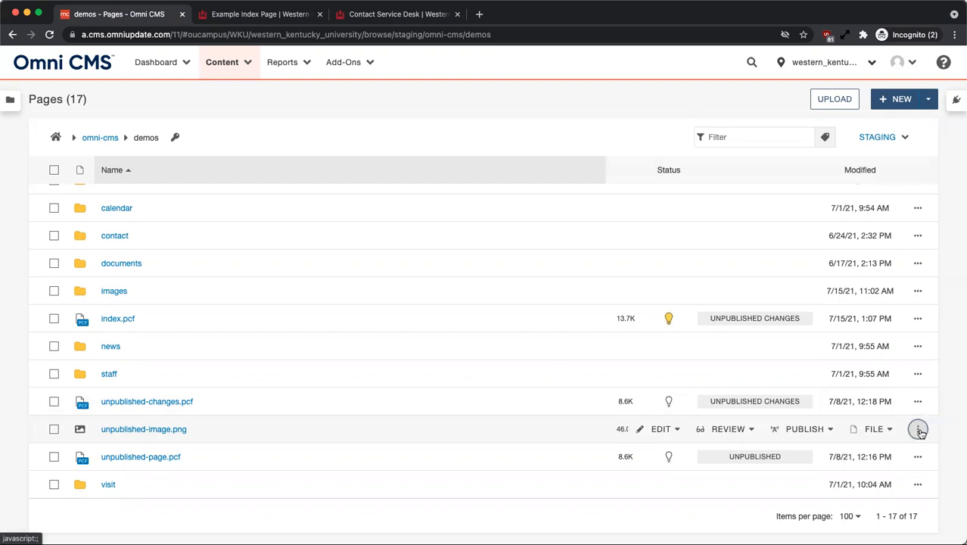
# - Preview unpublished-image.png's publish options, then open index.pcf via Edit > File
pyautogui.click(804, 429)
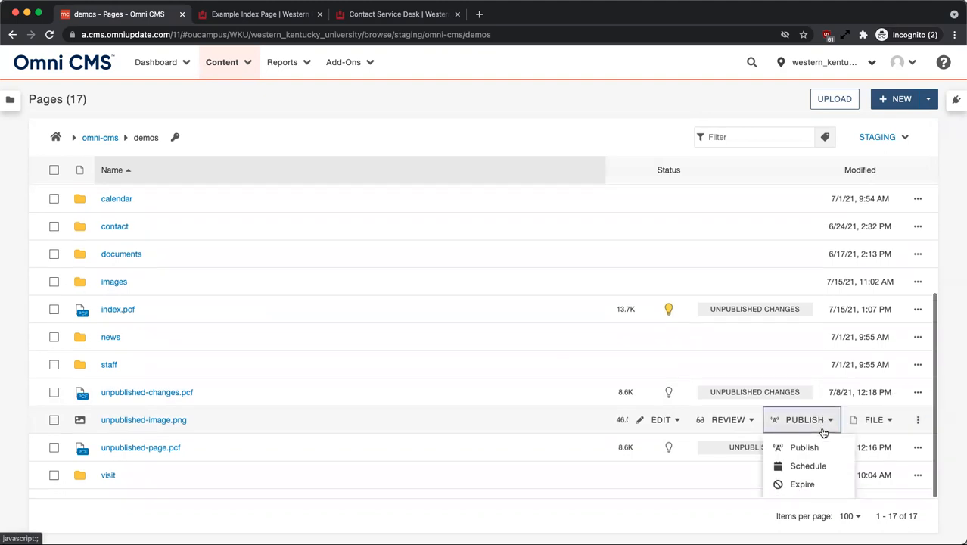
pyautogui.click(804, 420)
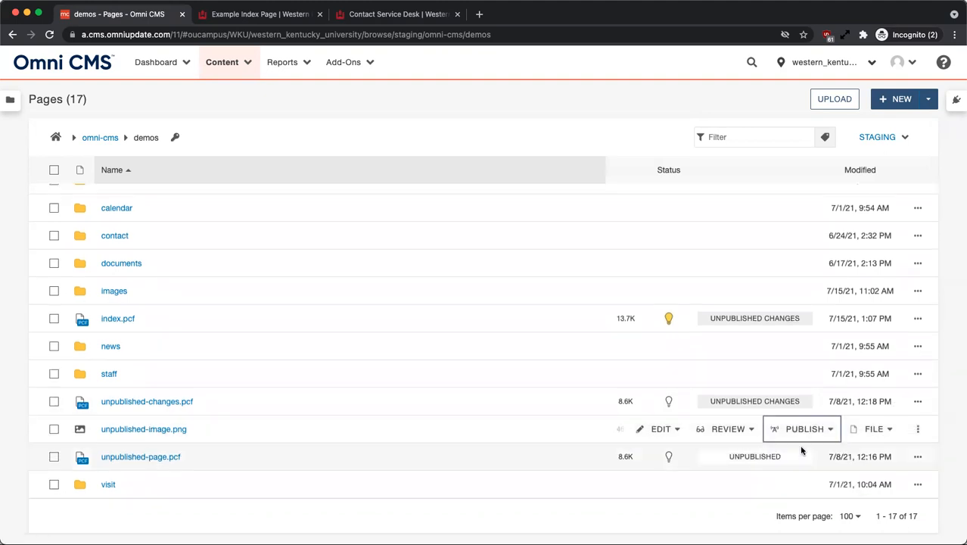
pyautogui.click(804, 429)
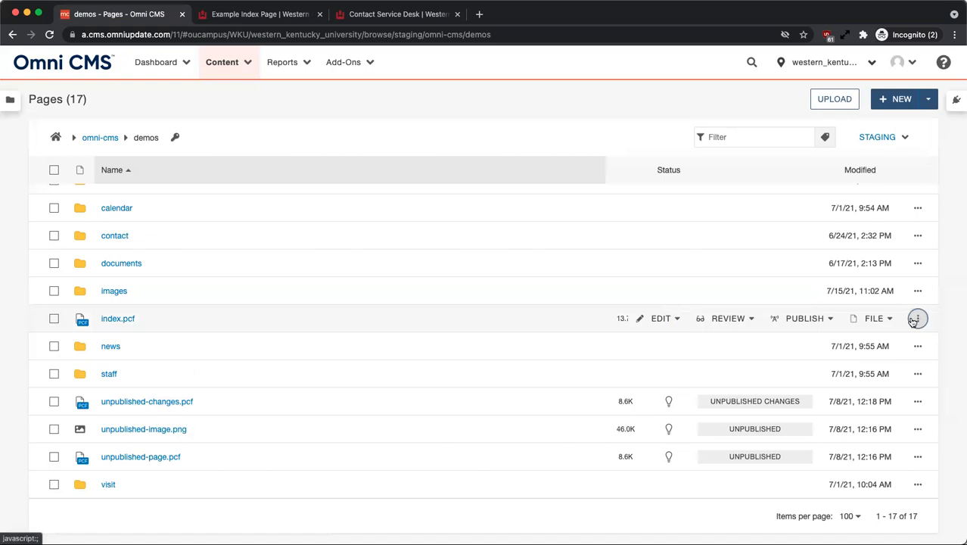
pyautogui.click(660, 318)
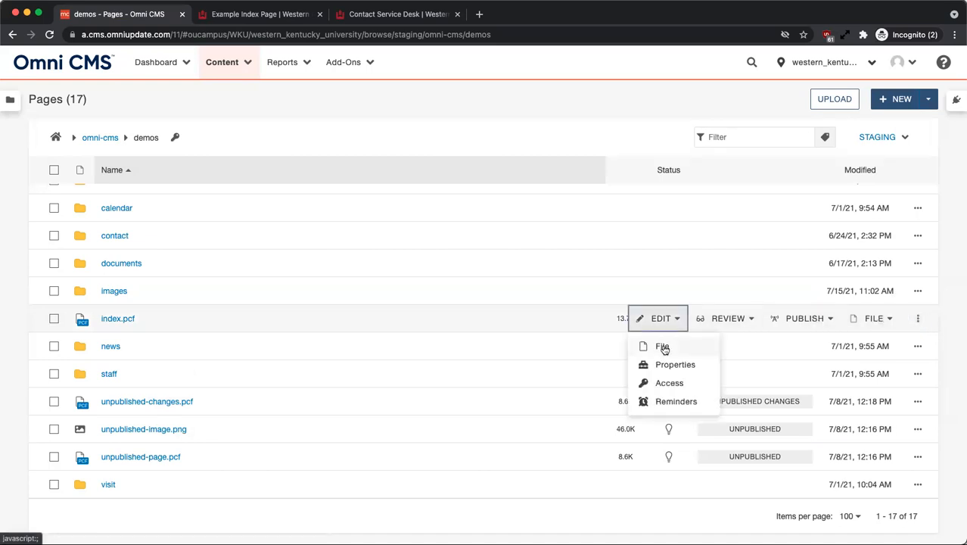
pyautogui.click(662, 347)
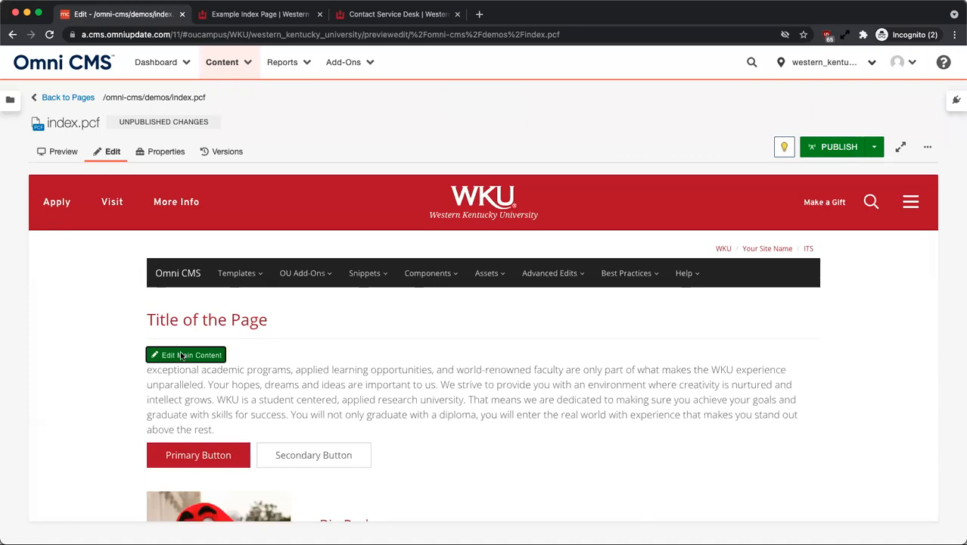
# - Fix the main content paragraph to begin 'Exceptional', save, and start publishing
pyautogui.click(186, 355)
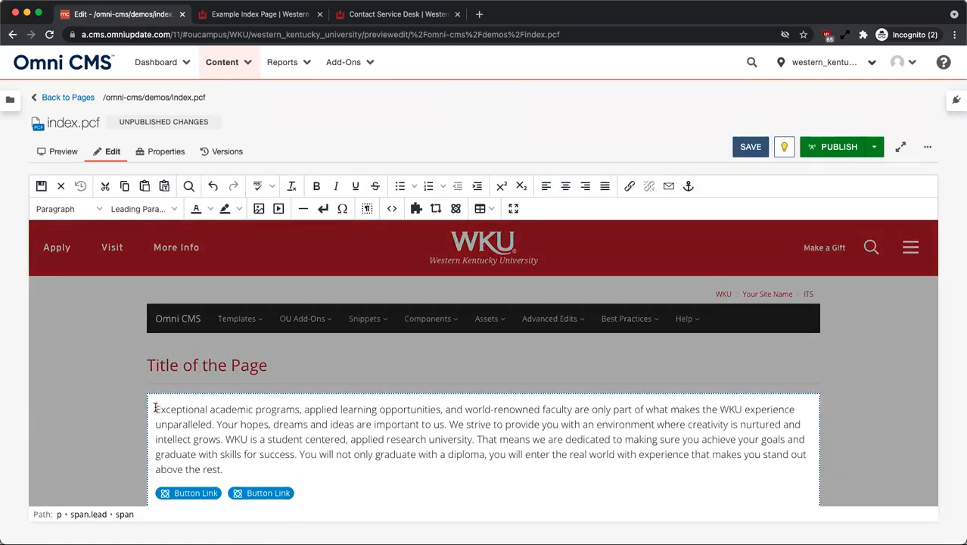
pyautogui.click(750, 146)
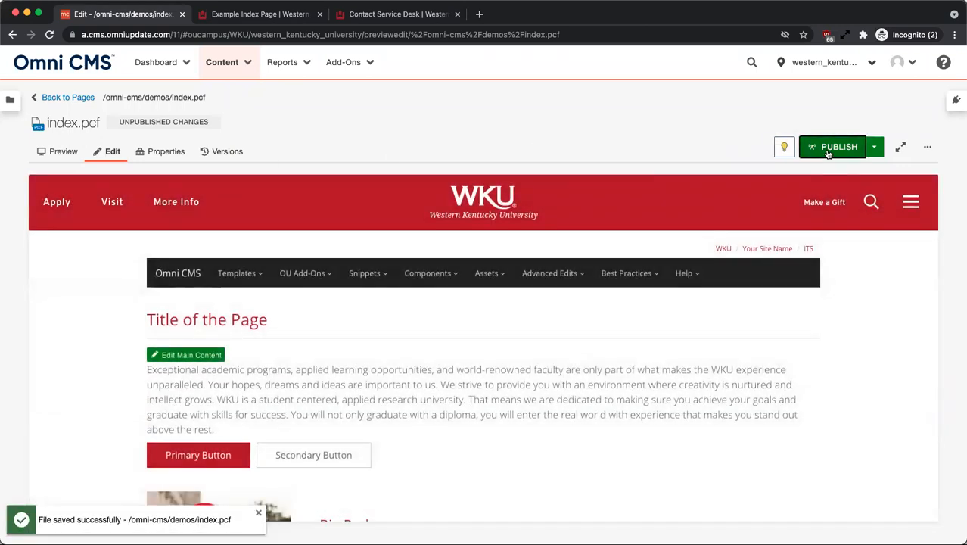
pyautogui.click(832, 146)
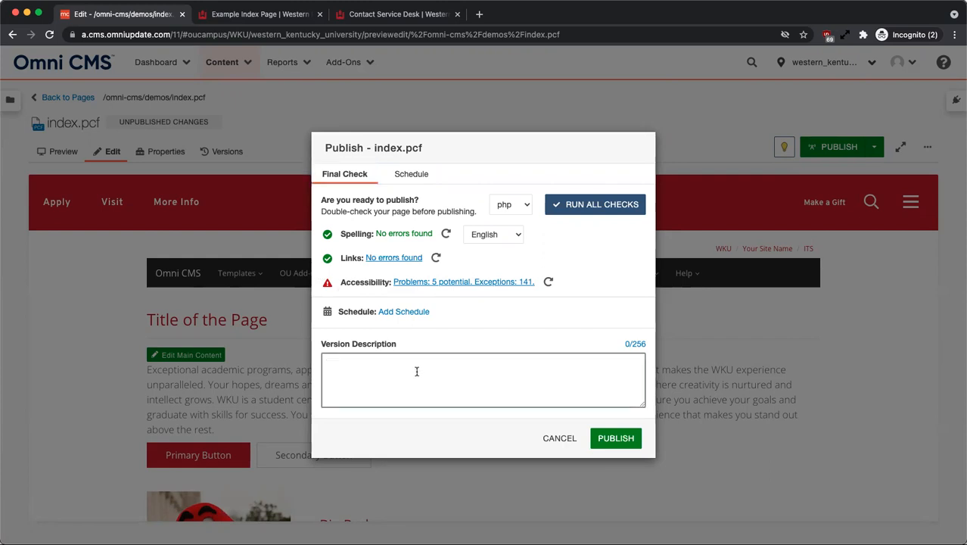
# - Publish index.pcf with version note 'Fixed a typo in the intro paragraph' and check the live page
pyautogui.write('Fixed a typo in the')
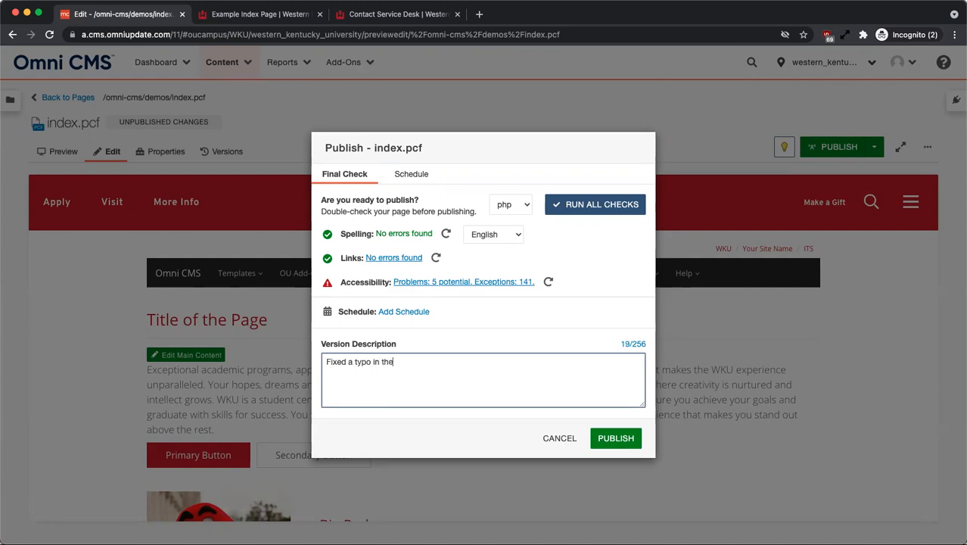
pyautogui.write('intro paragr')
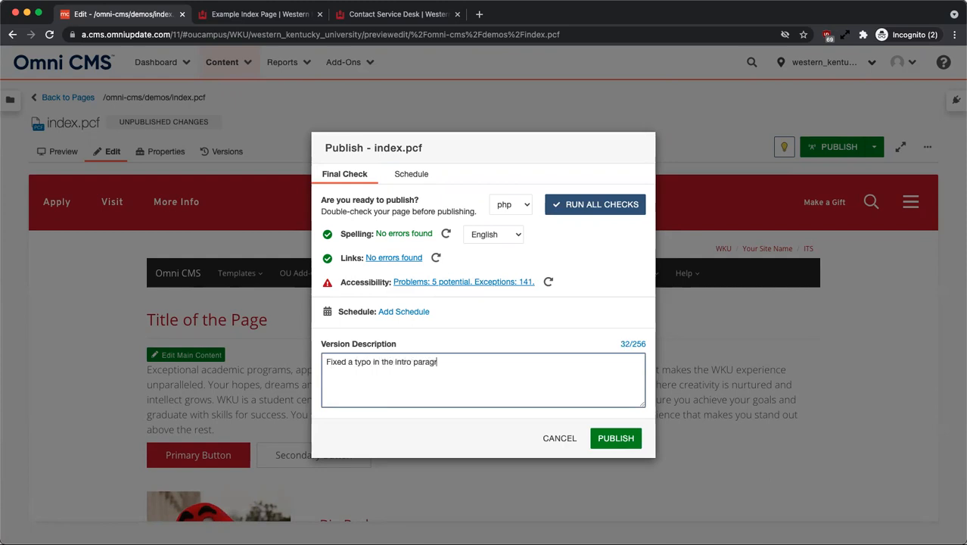
pyautogui.write('aph')
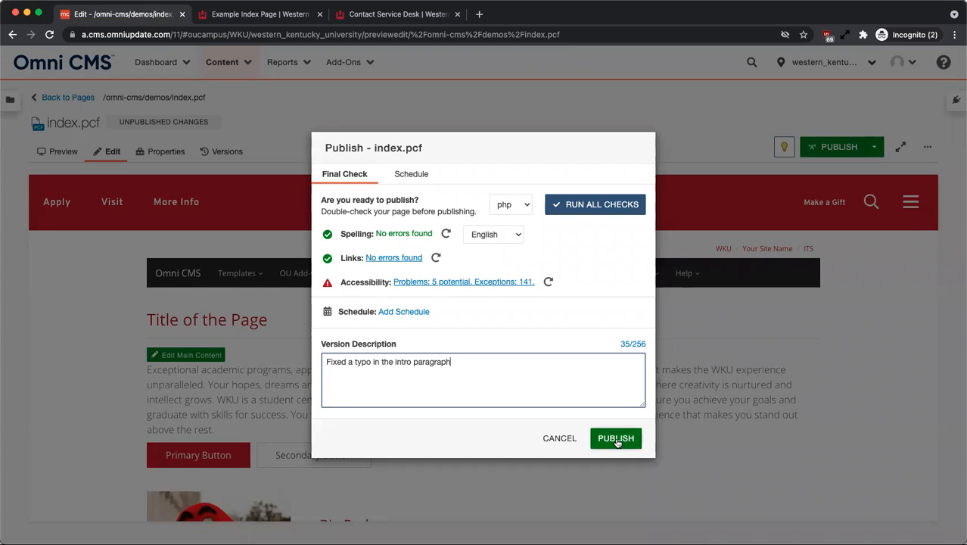
pyautogui.click(616, 437)
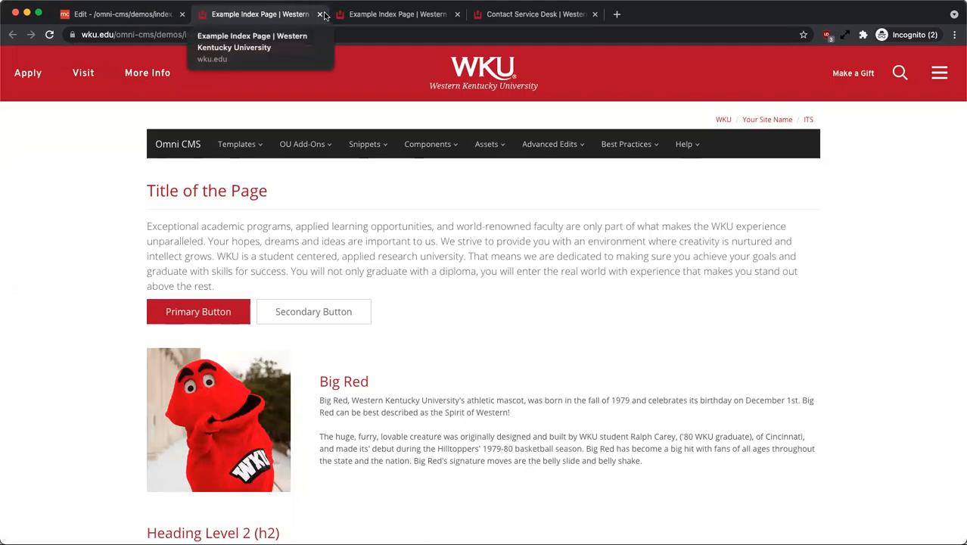
pyautogui.scroll(-3)
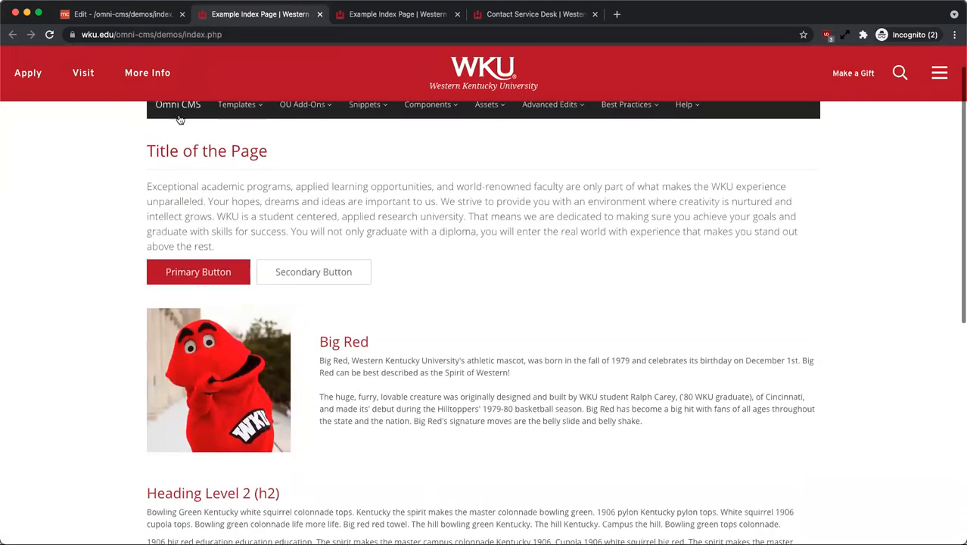
pyautogui.click(122, 14)
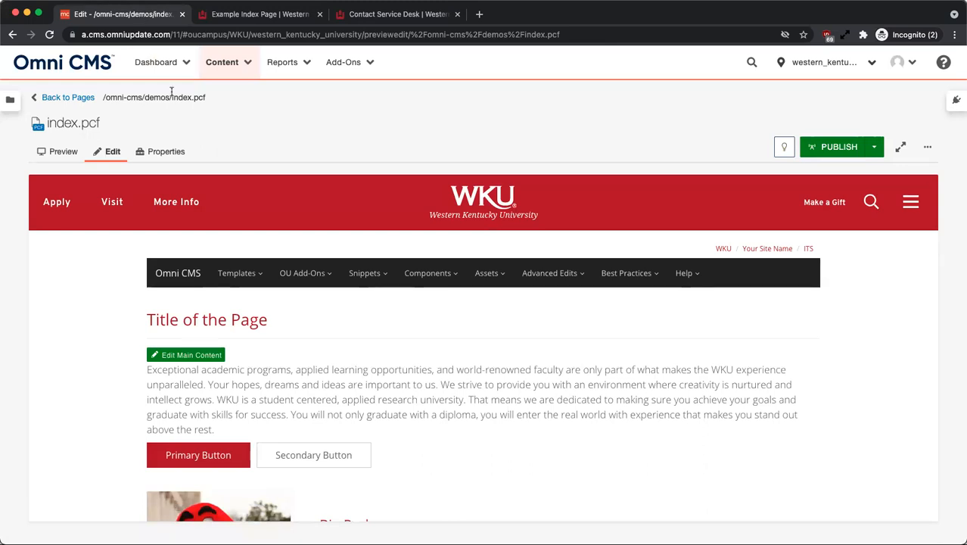
# - Delete the second Button Link from the main content and save index.pcf
pyautogui.click(191, 354)
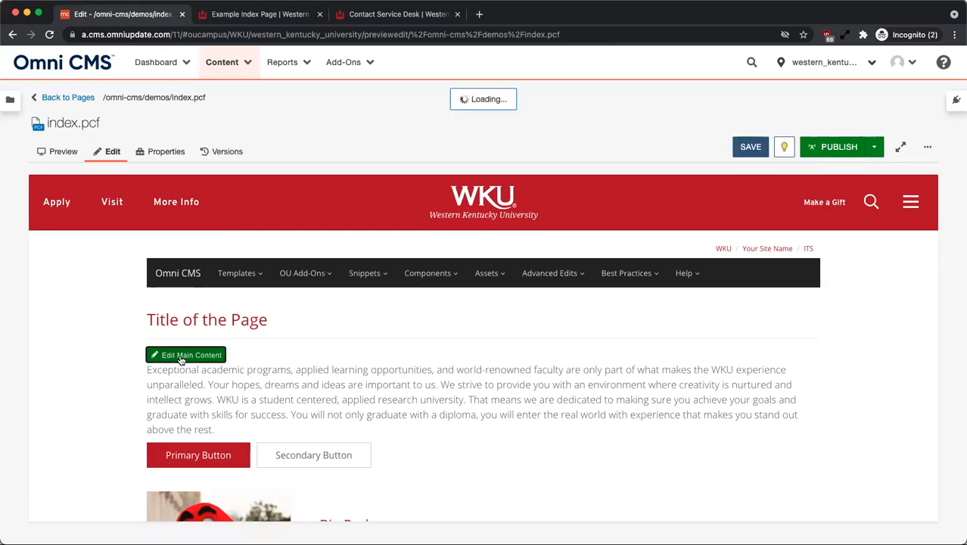
pyautogui.click(188, 354)
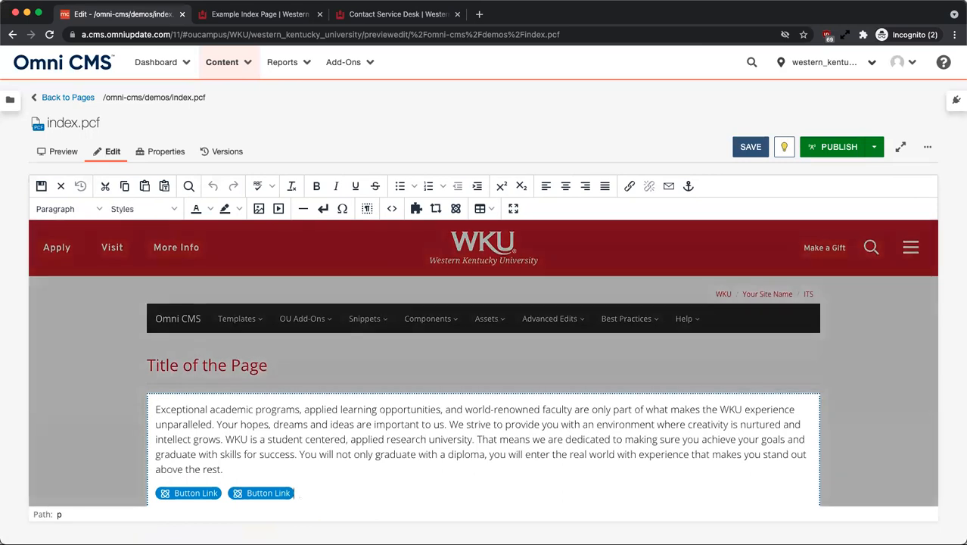
pyautogui.click(750, 147)
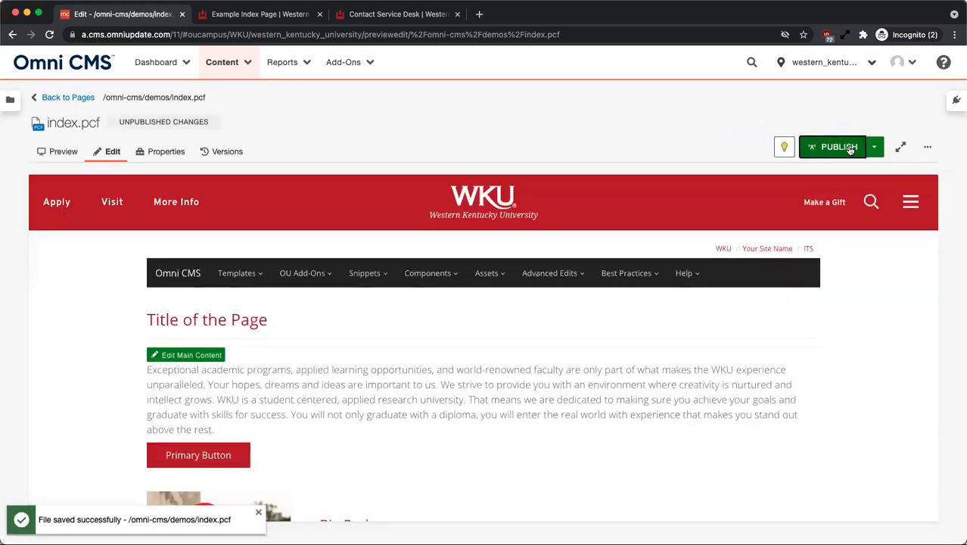
# - Switch publishing to Schedule and set the publish time to 12:15 PM on 7/16/2021
pyautogui.click(839, 147)
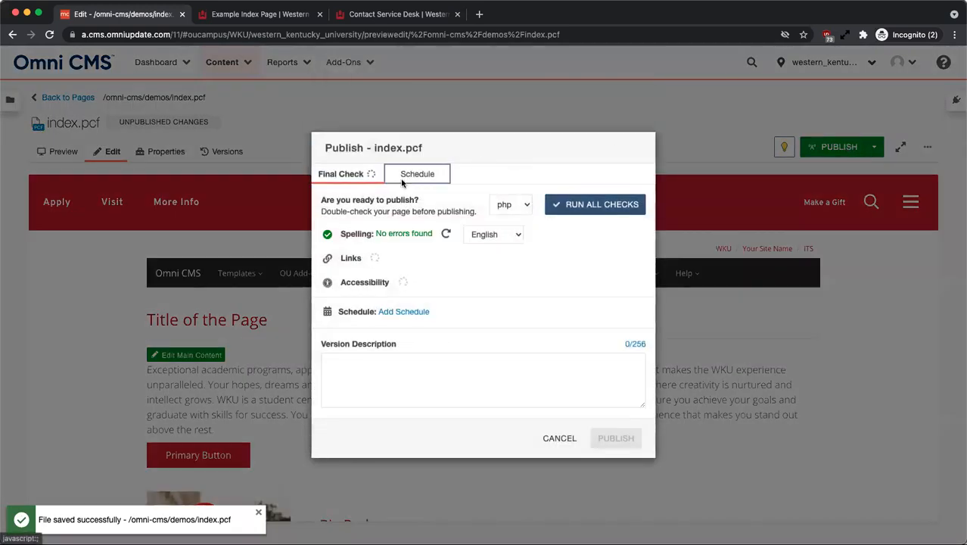
pyautogui.click(417, 173)
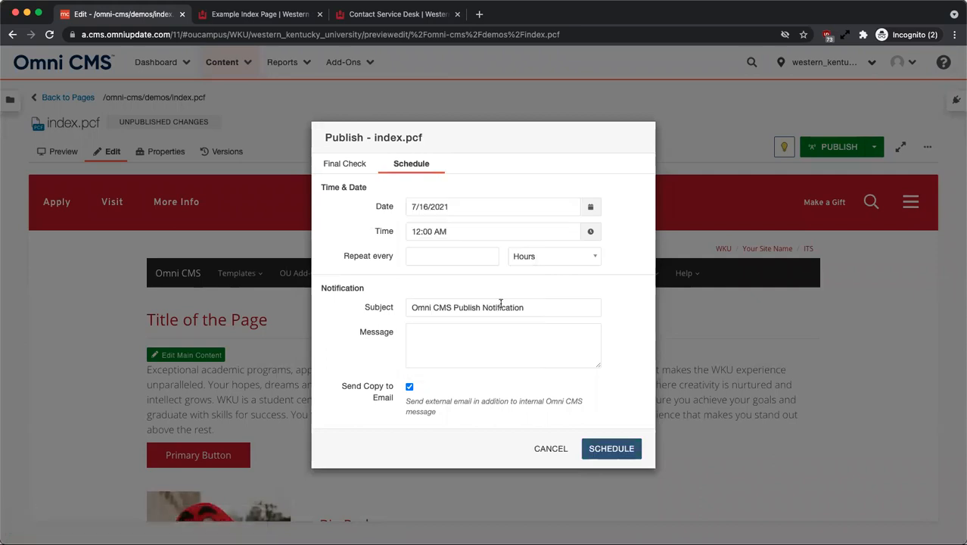
pyautogui.click(492, 231)
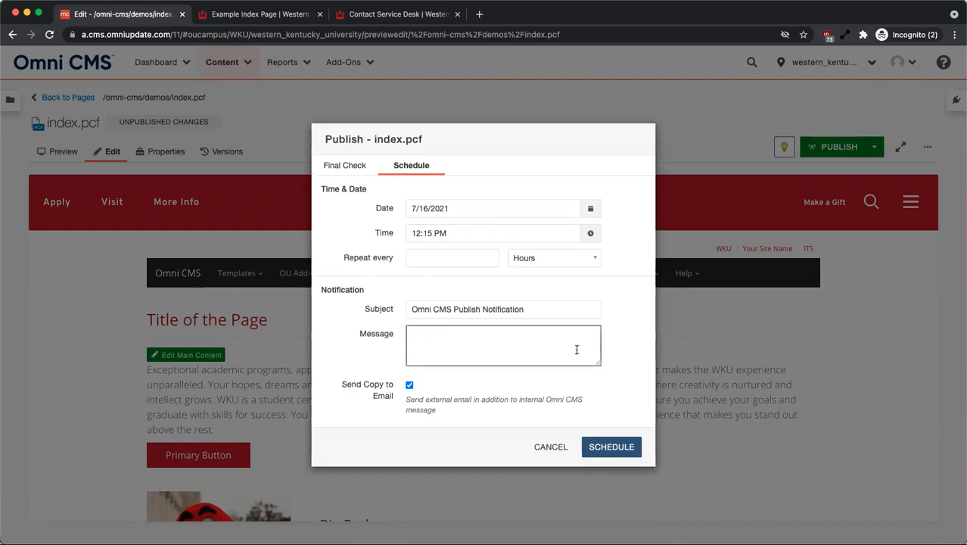
# - Add a message about taking the secondary button down, keep the email copy, and schedule
pyautogui.write('Taking secondary bu')
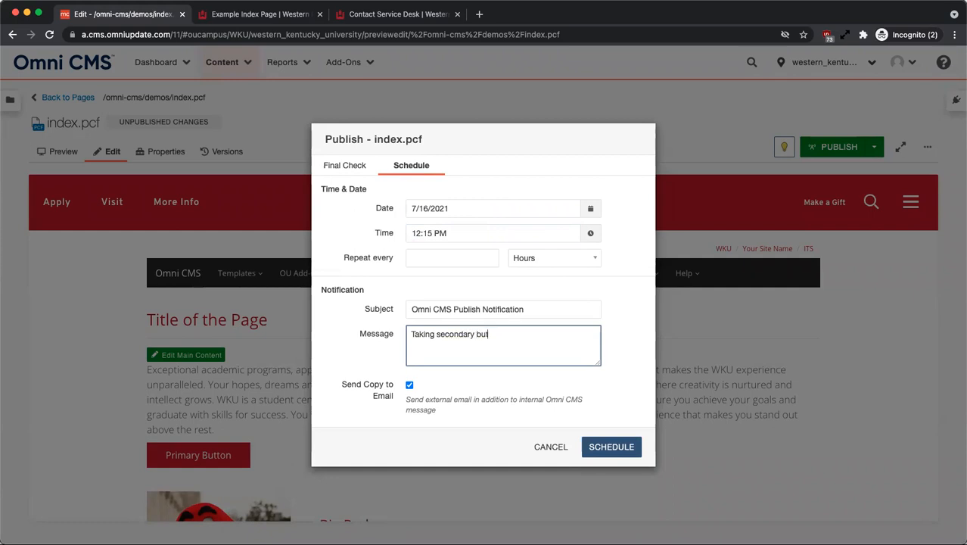
pyautogui.write('tton down a')
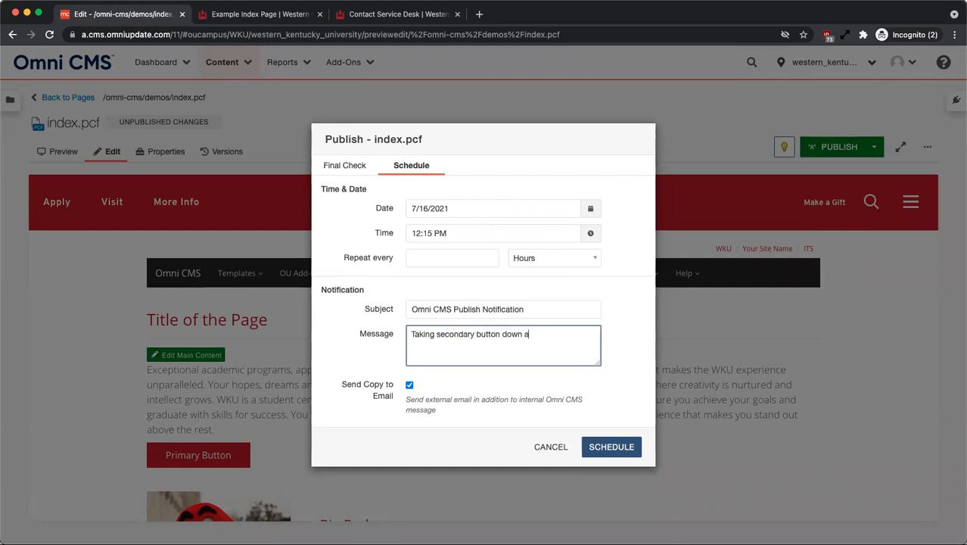
pyautogui.write('fter date.')
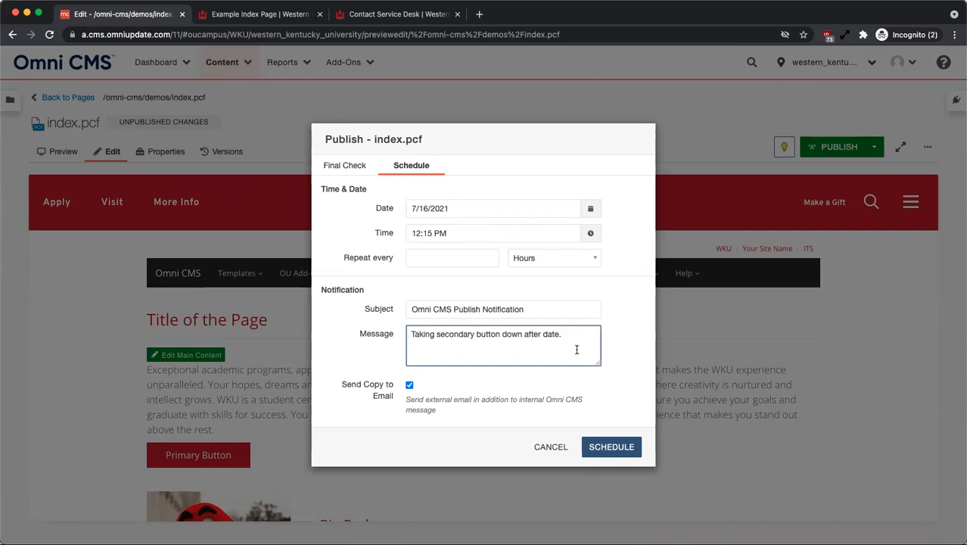
pyautogui.click(410, 385)
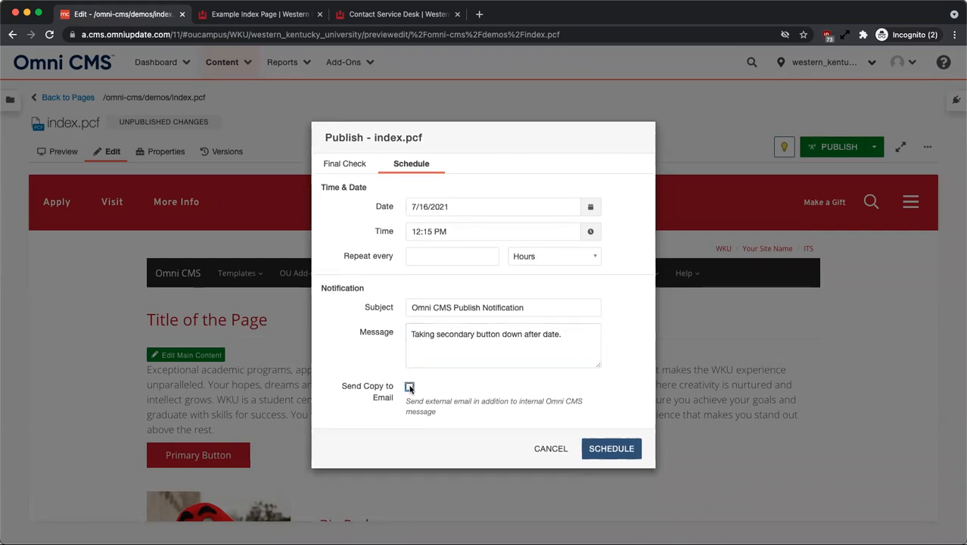
pyautogui.click(409, 387)
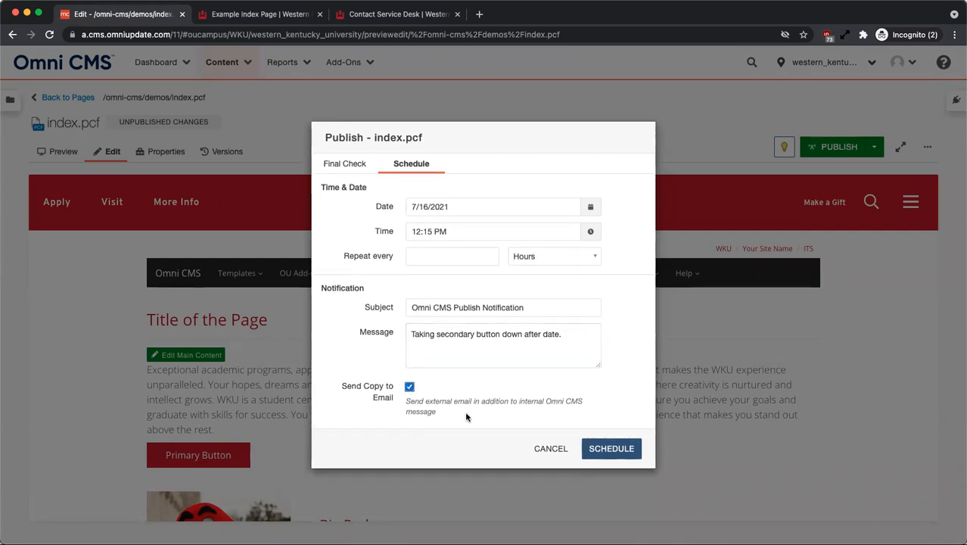
pyautogui.moveTo(644, 411)
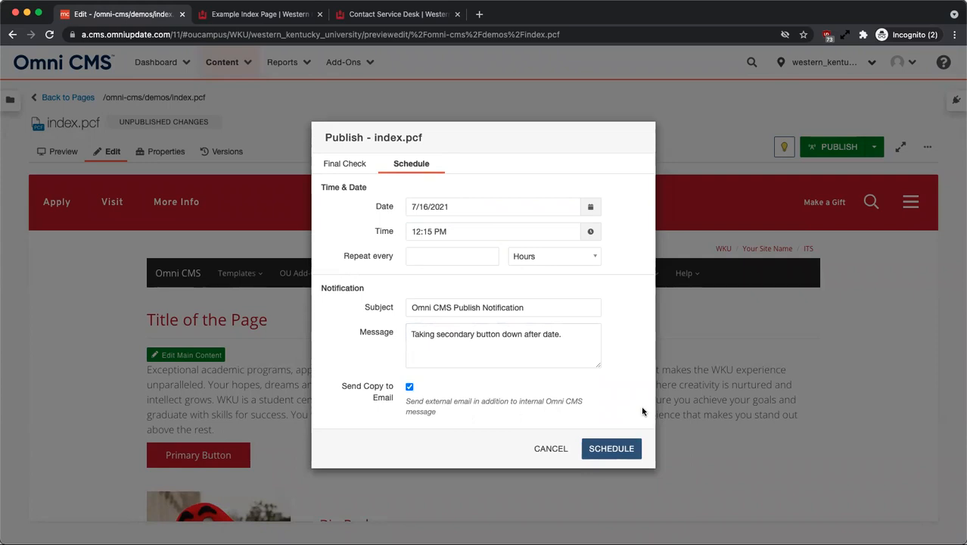
pyautogui.click(612, 448)
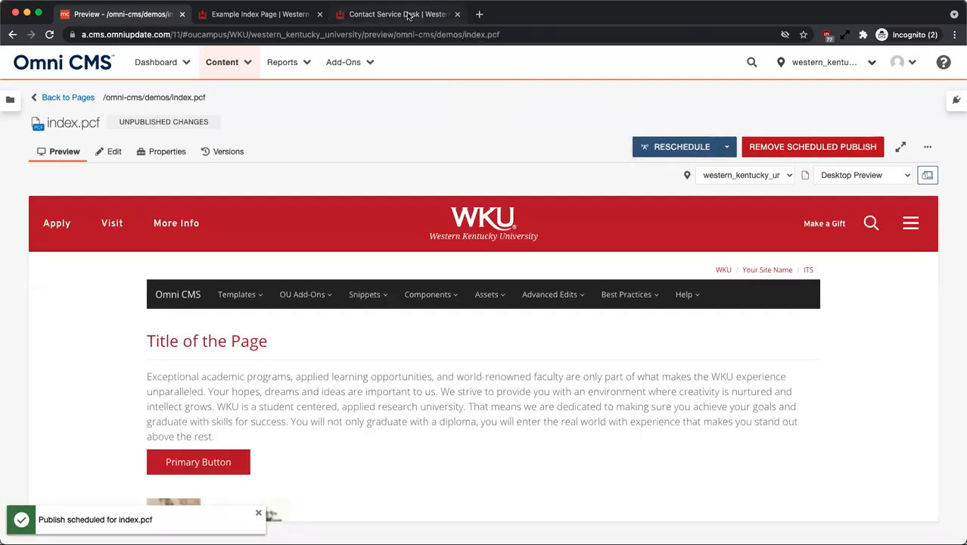
pyautogui.click(393, 14)
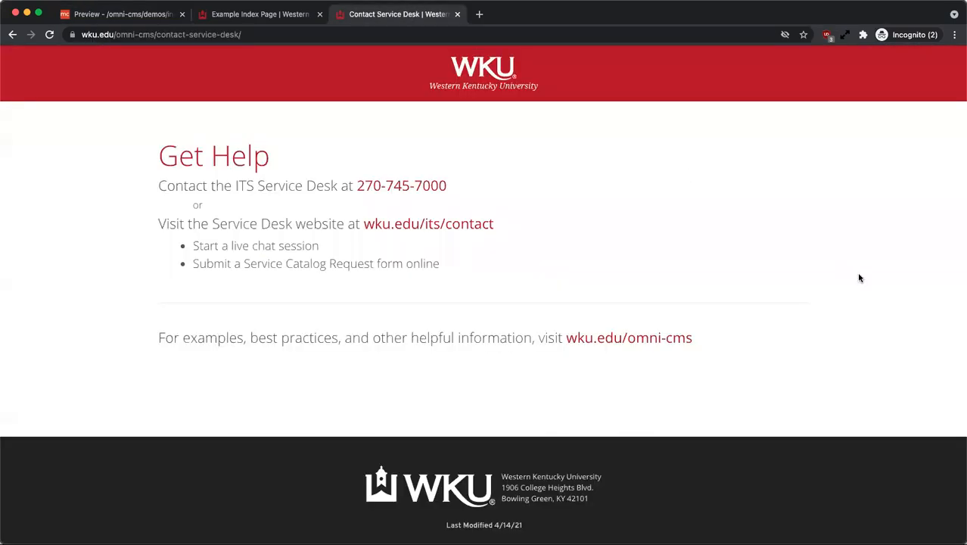